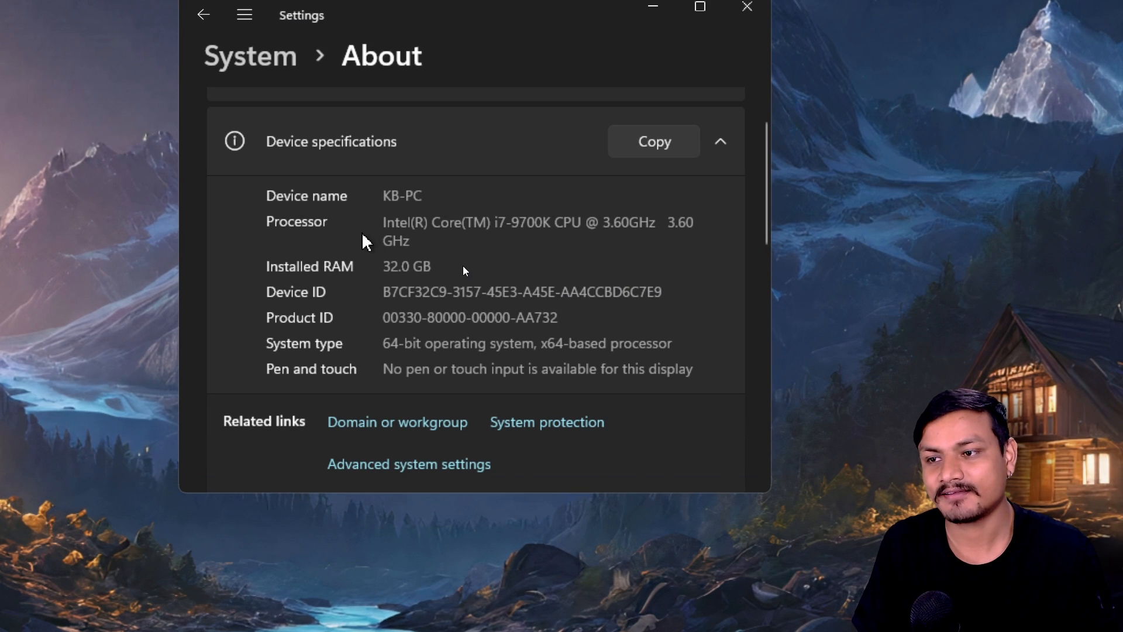
{"action": "mouse_move", "coordinate": [593, 247]}
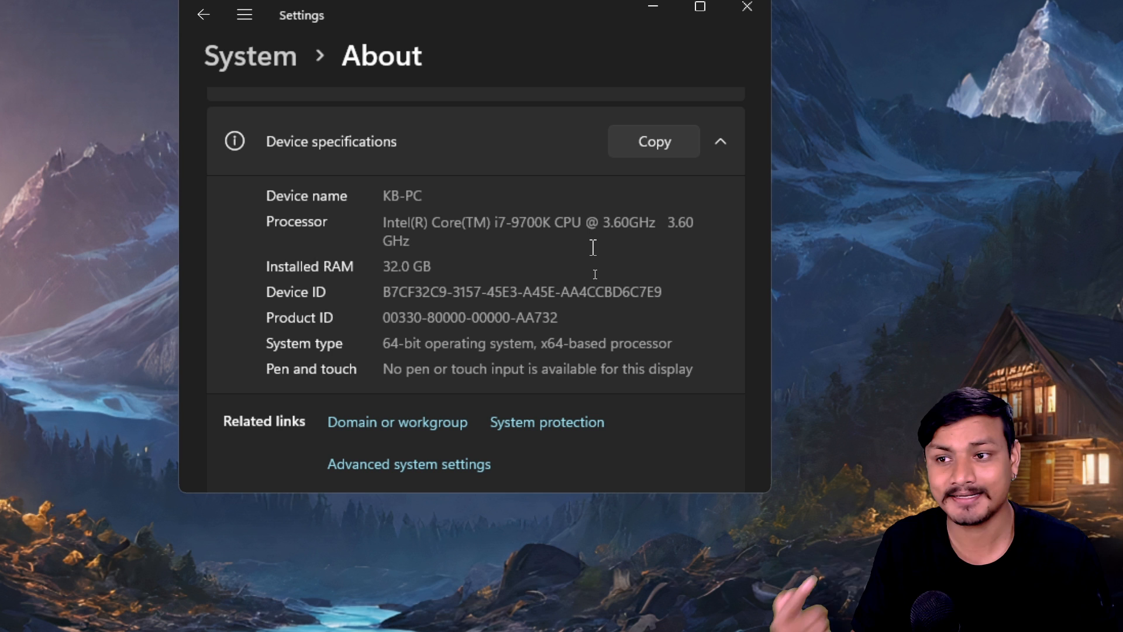
Scroll the About page to review the Device specifications before leaving Settings
{"action": "scroll", "scroll_direction": "up", "scroll_amount": 3}
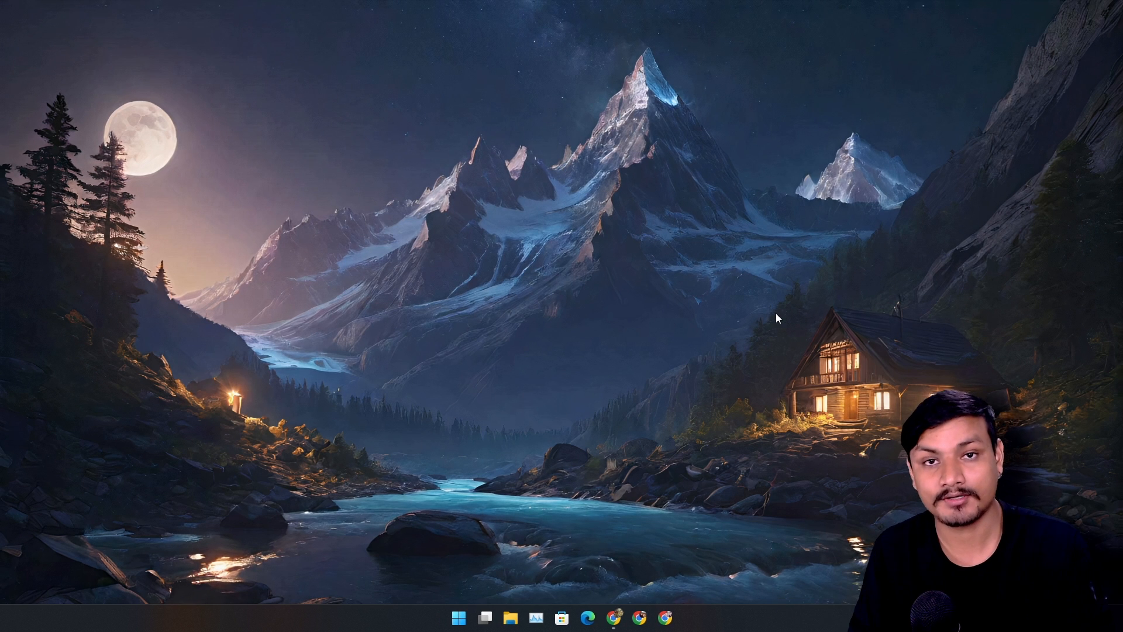
Show the Google results for 'what is npu' and read through the AI overview of NPU uses
{"action": "left_click", "coordinate": [613, 616]}
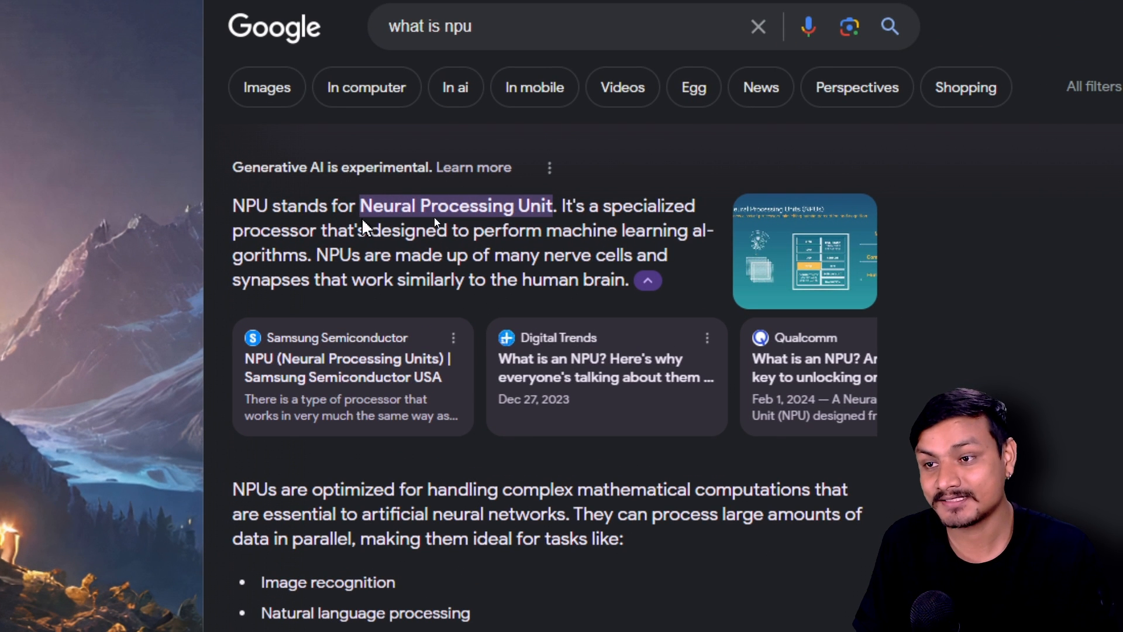
{"action": "mouse_move", "coordinate": [580, 215]}
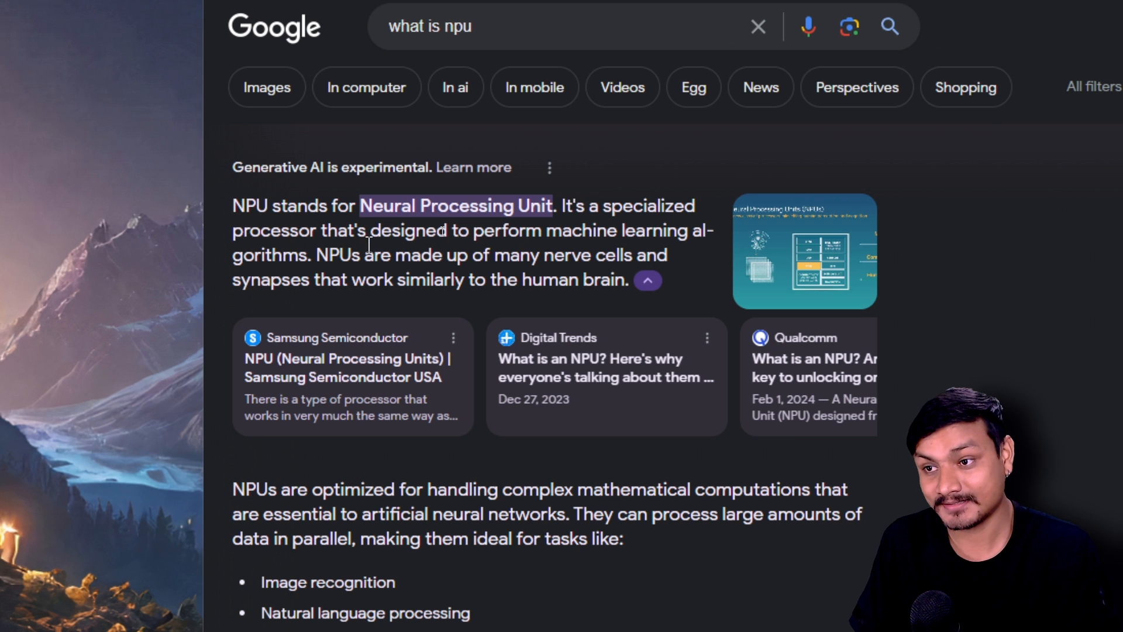
{"action": "mouse_move", "coordinate": [605, 249]}
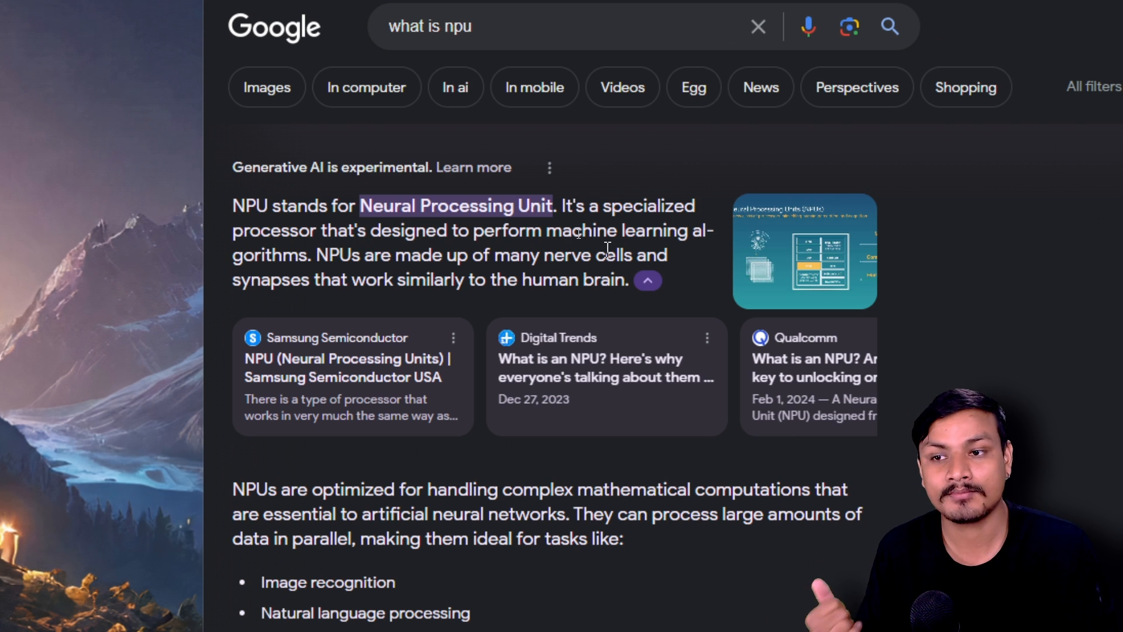
{"action": "mouse_move", "coordinate": [693, 241]}
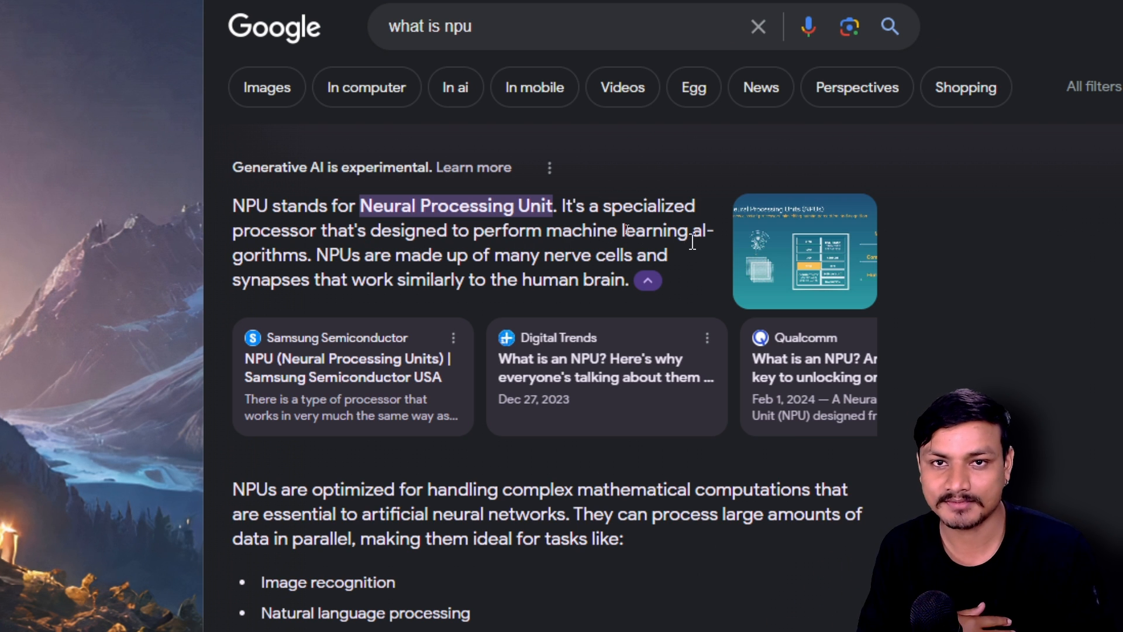
{"action": "mouse_move", "coordinate": [645, 231]}
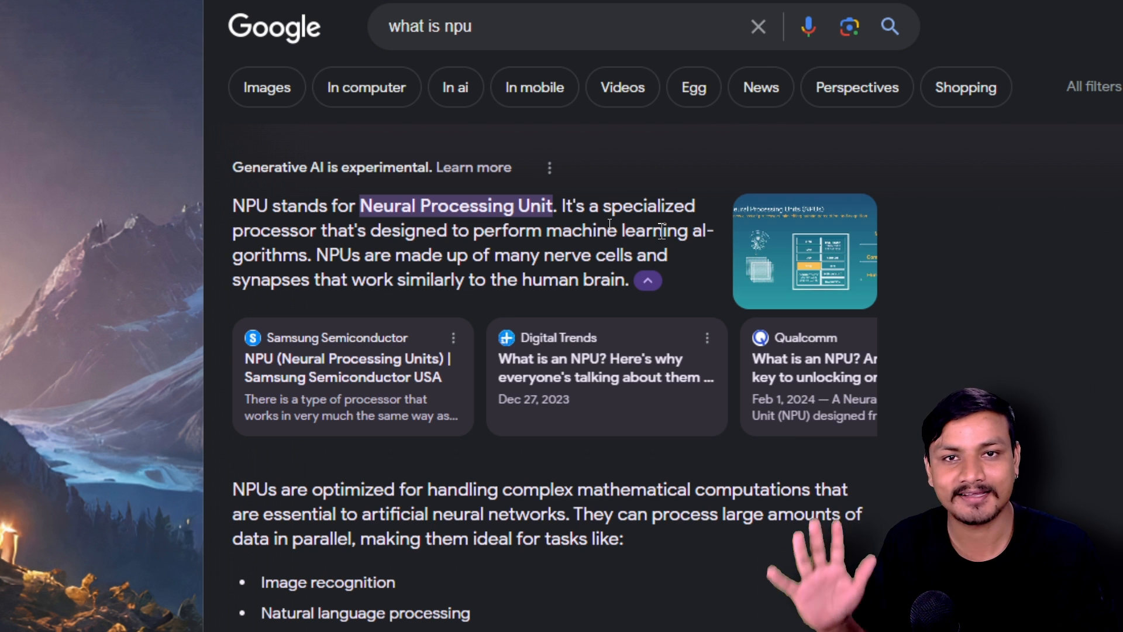
{"action": "scroll", "scroll_direction": "down", "scroll_amount": 3}
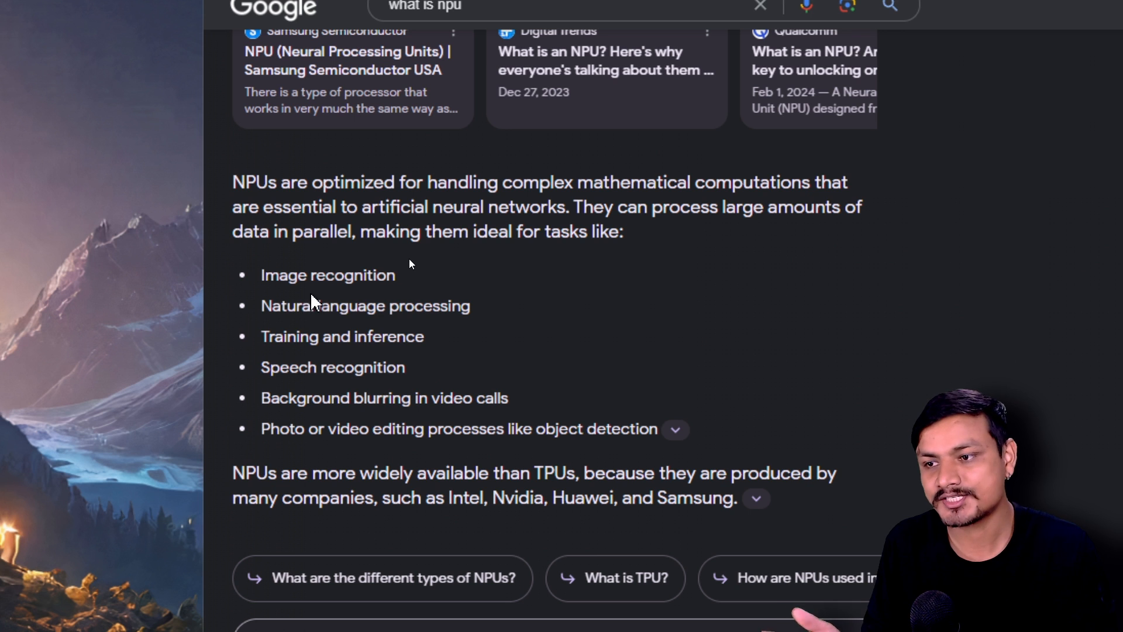
{"action": "mouse_move", "coordinate": [267, 419]}
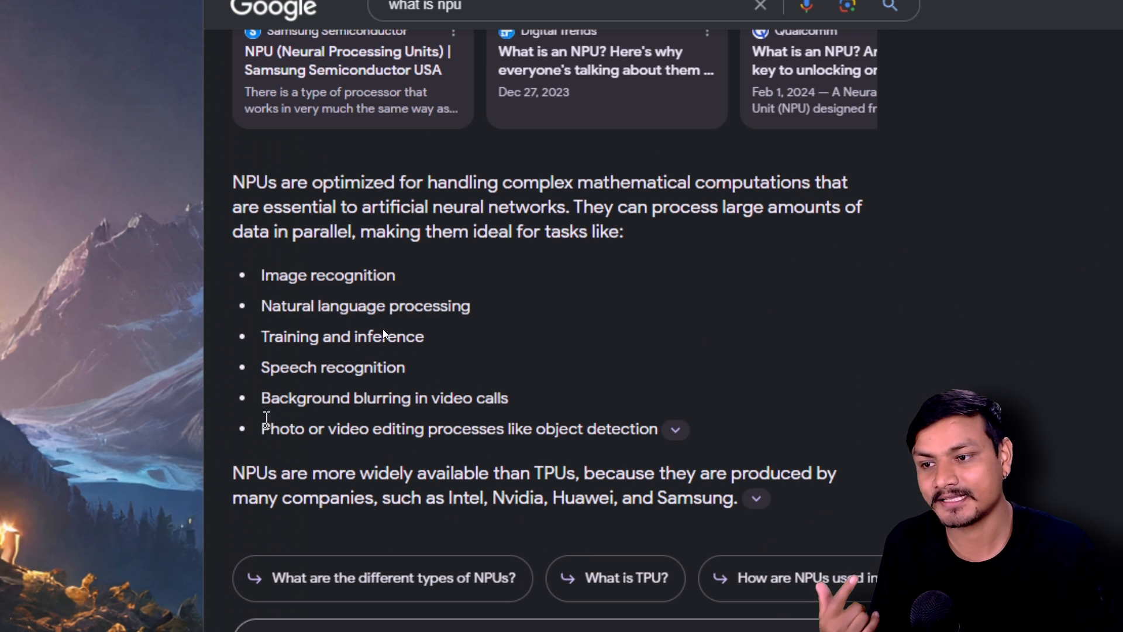
{"action": "scroll", "scroll_direction": "down", "scroll_amount": 3}
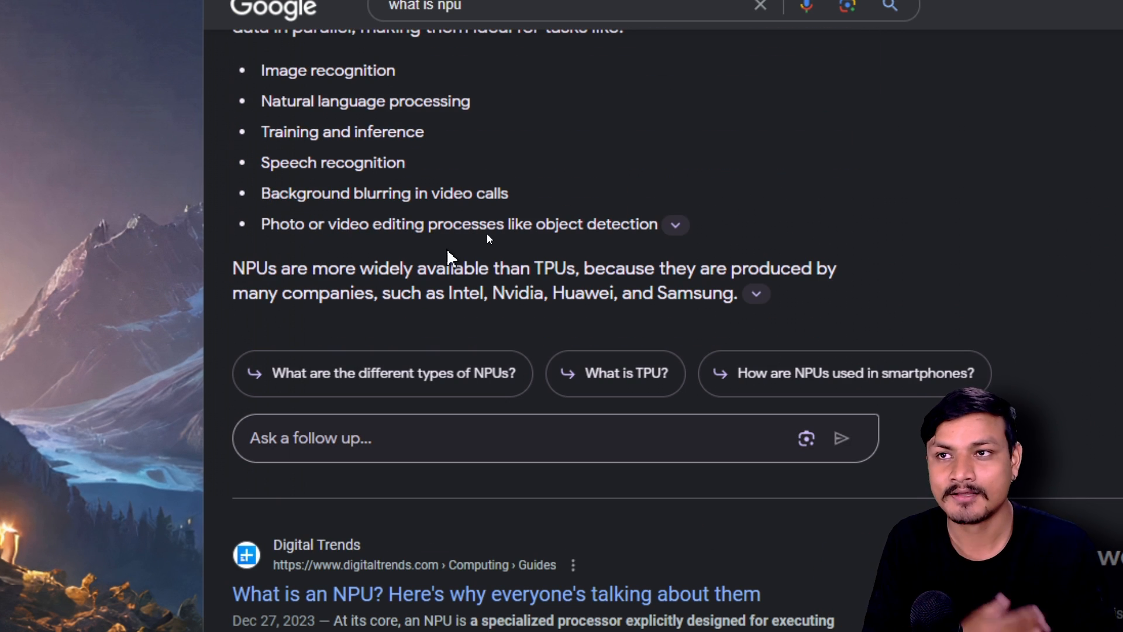
{"action": "mouse_move", "coordinate": [498, 243]}
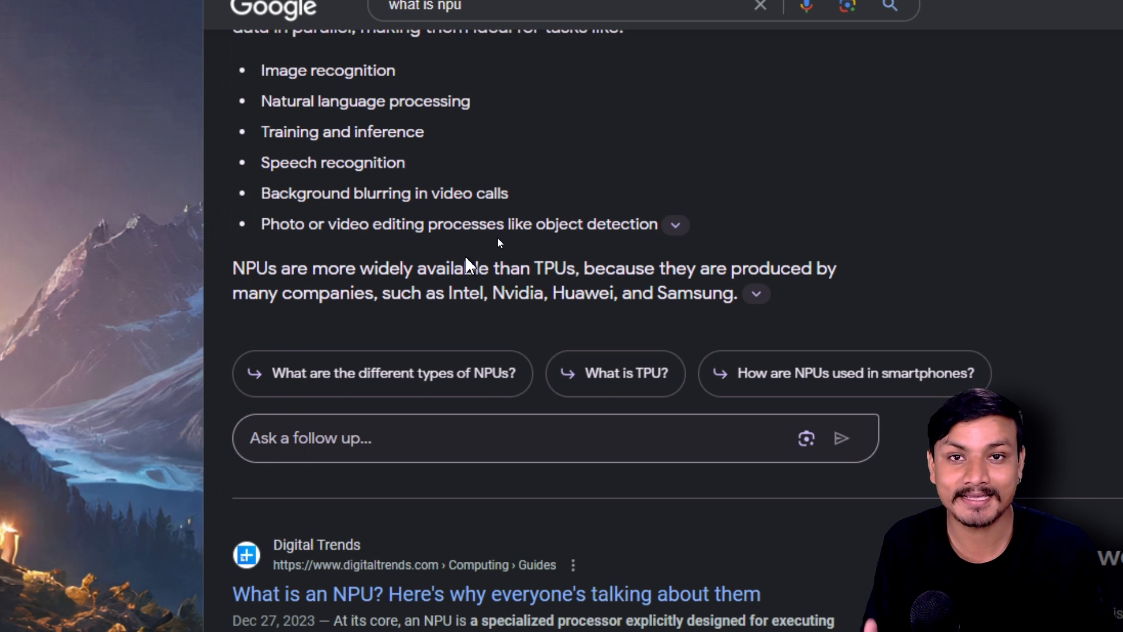
{"action": "mouse_move", "coordinate": [446, 248]}
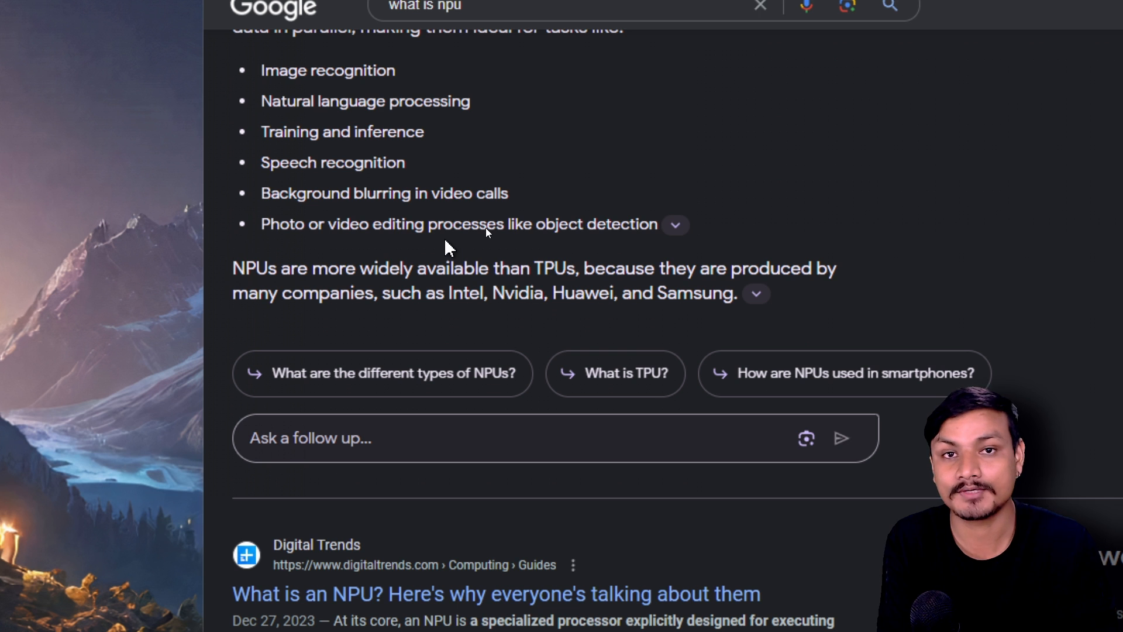
{"action": "mouse_move", "coordinate": [543, 224]}
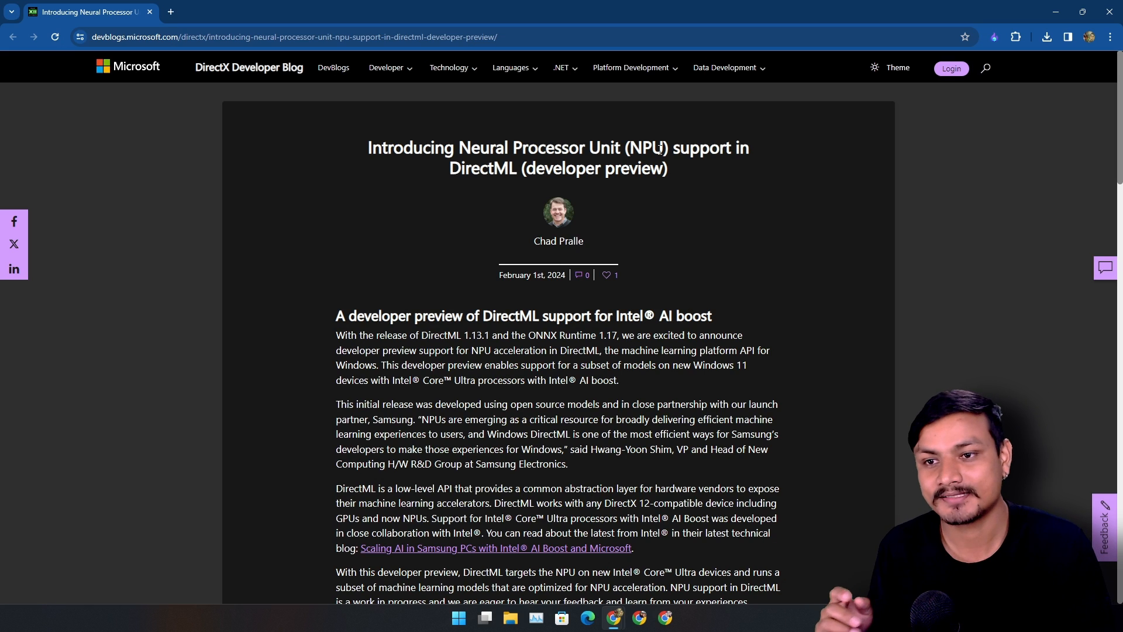
Read down the DevBlogs post on NPU support in DirectML developer preview
{"action": "scroll", "scroll_direction": "down", "scroll_amount": 3}
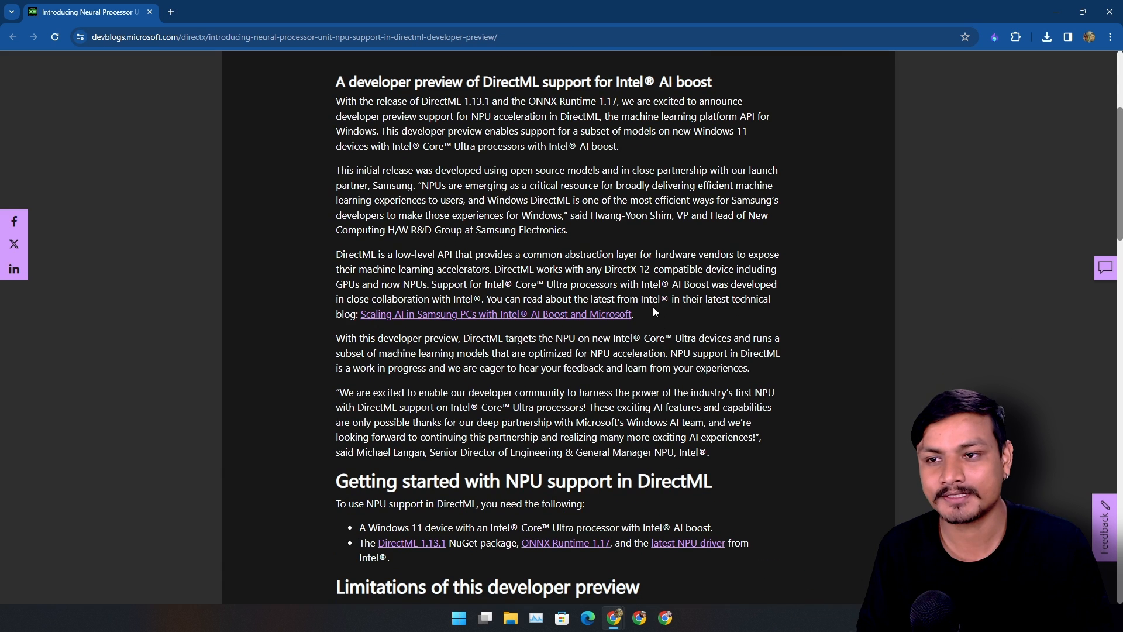
{"action": "mouse_move", "coordinate": [706, 331]}
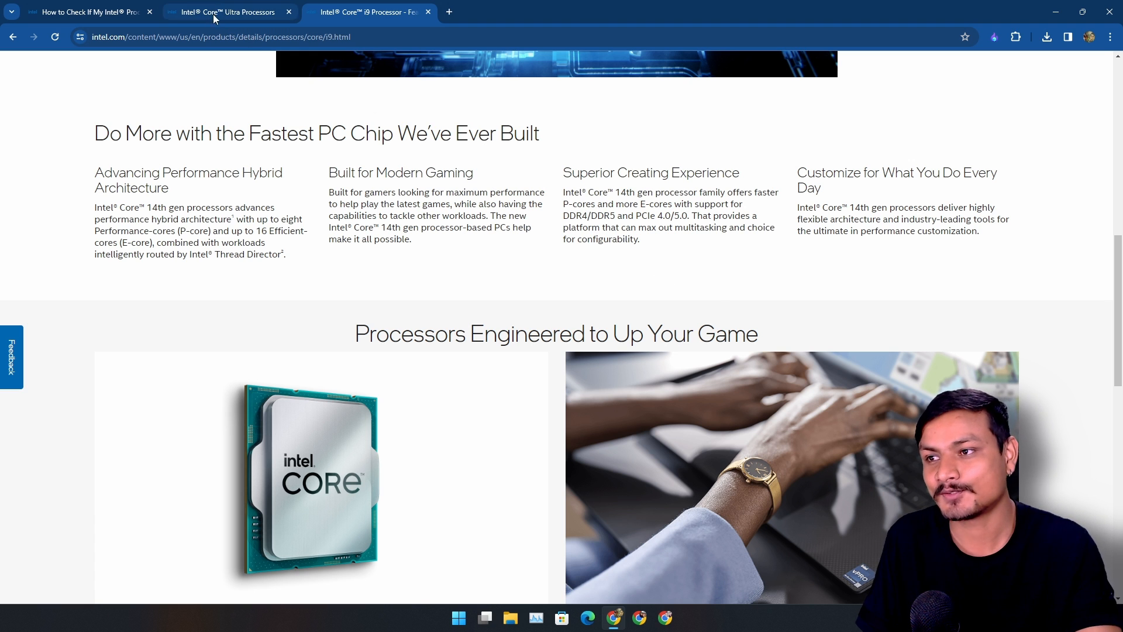
Browse the Intel Core Ultra comparison table, then return to the NPU-check support article
{"action": "left_click", "coordinate": [225, 11]}
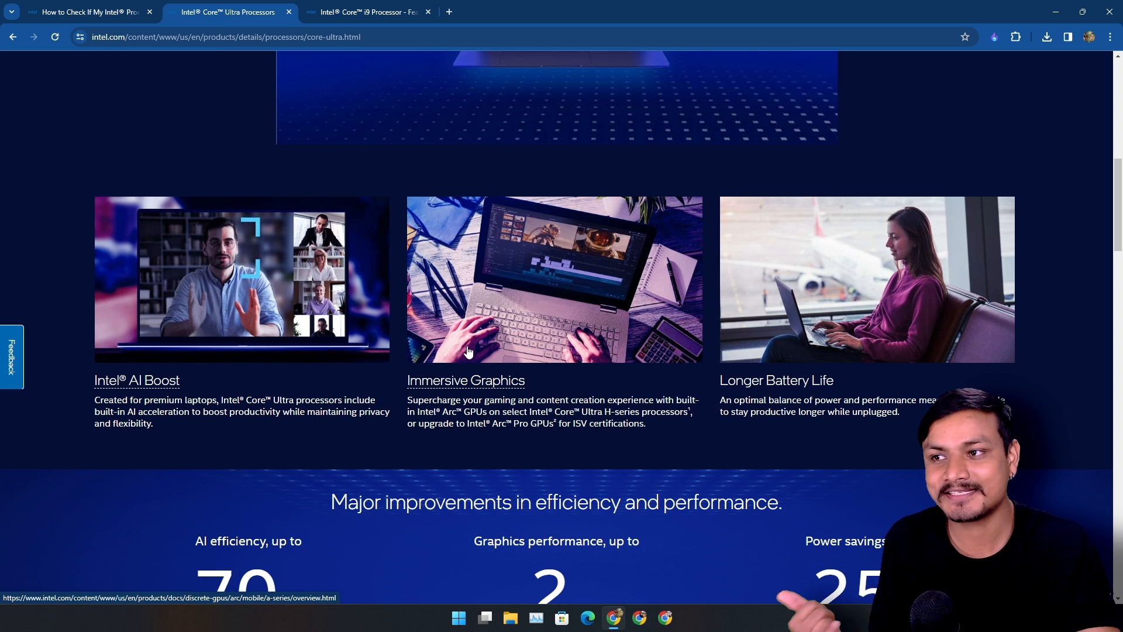
{"action": "mouse_move", "coordinate": [671, 344]}
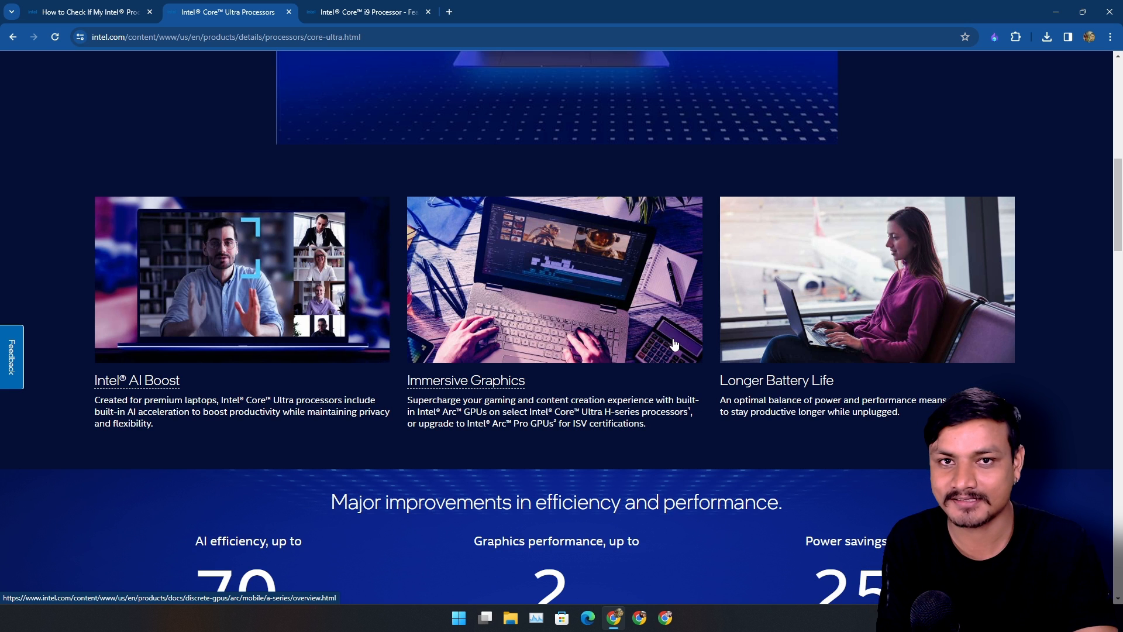
{"action": "scroll", "scroll_direction": "down", "scroll_amount": 3}
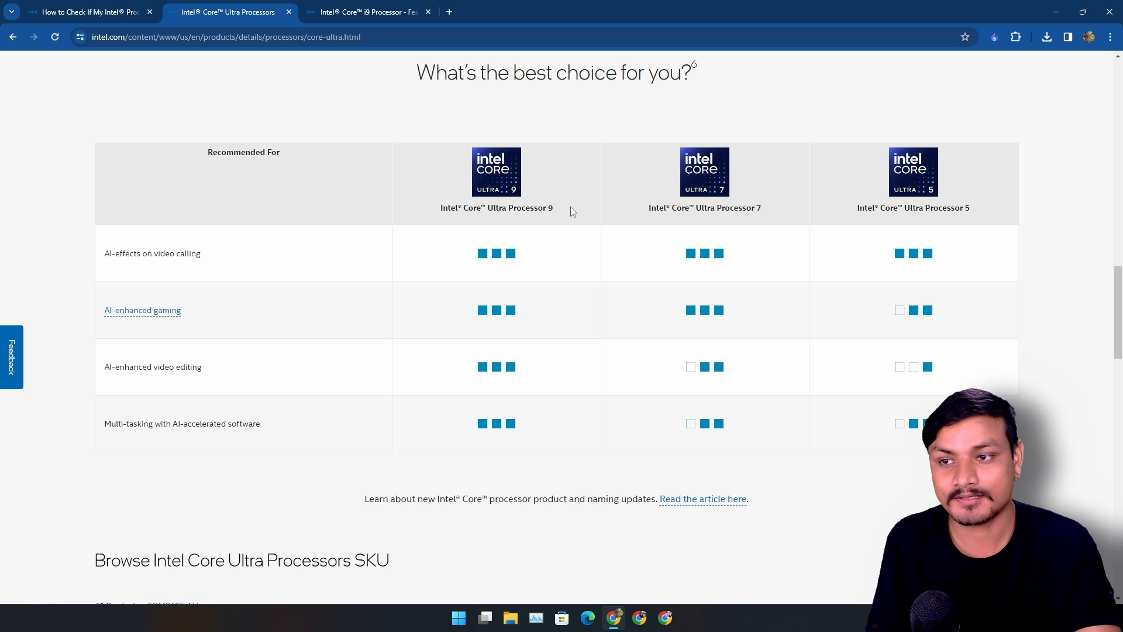
{"action": "mouse_move", "coordinate": [539, 180]}
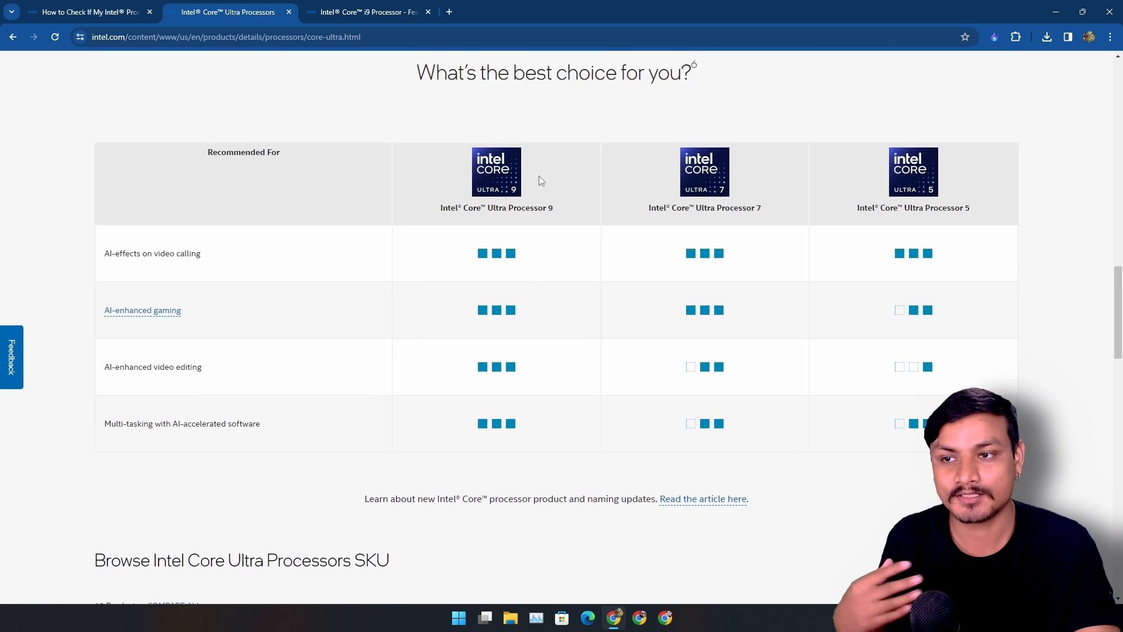
{"action": "scroll", "scroll_direction": "down", "scroll_amount": 3}
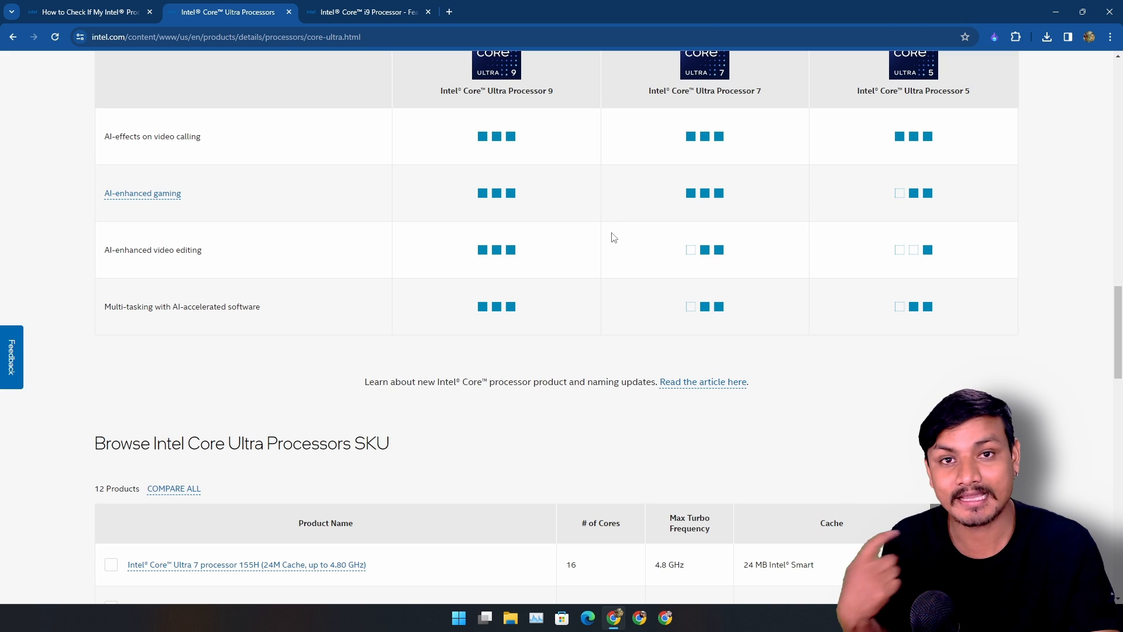
{"action": "left_click", "coordinate": [85, 11]}
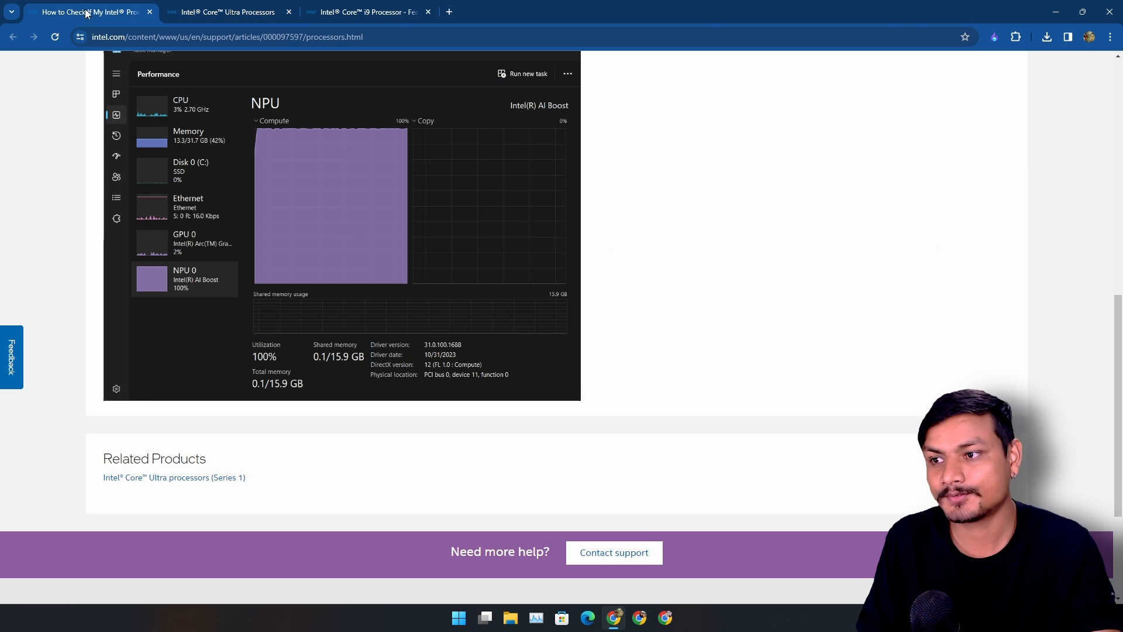
Scroll the Intel article to its Task Manager screenshot showing NPU usage
{"action": "scroll", "scroll_direction": "up", "scroll_amount": 3}
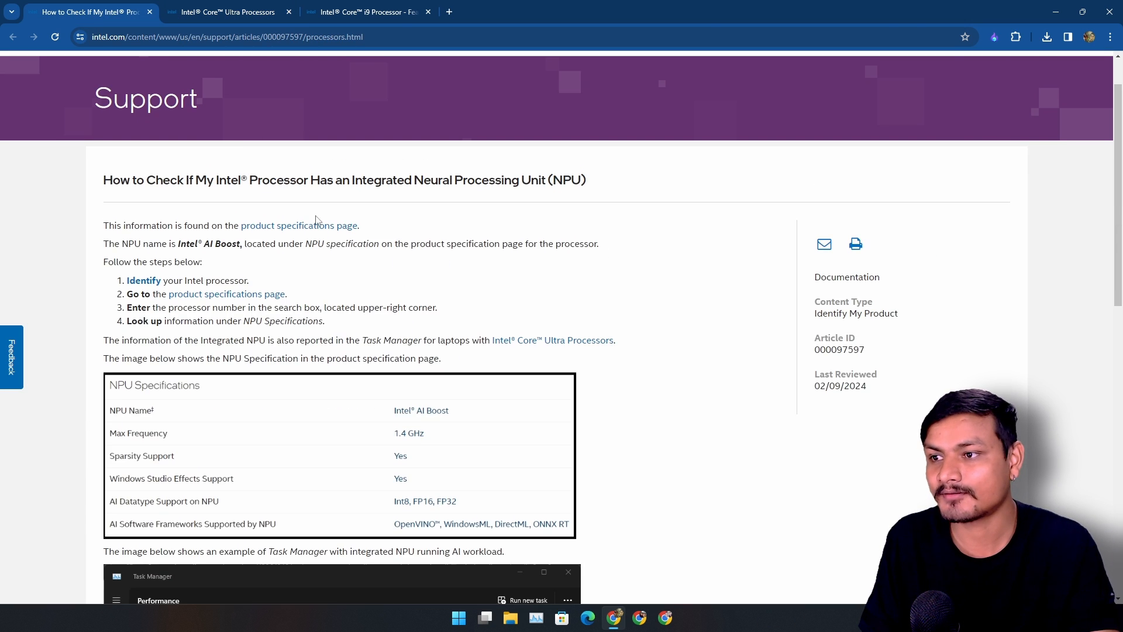
{"action": "mouse_move", "coordinate": [444, 218]}
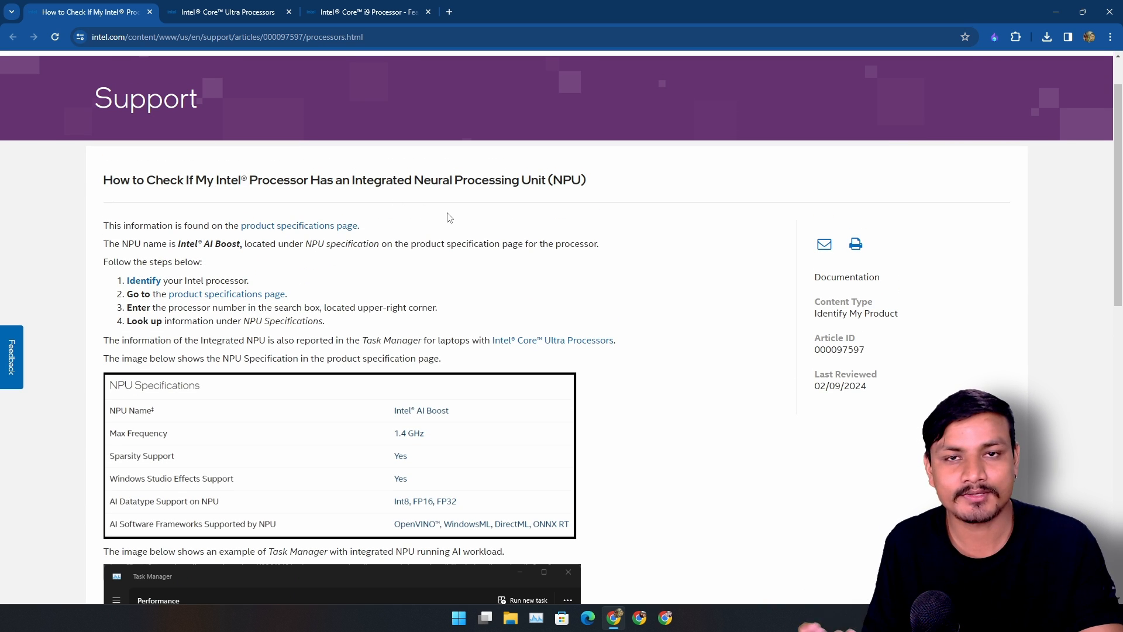
{"action": "scroll", "scroll_direction": "down", "scroll_amount": 3}
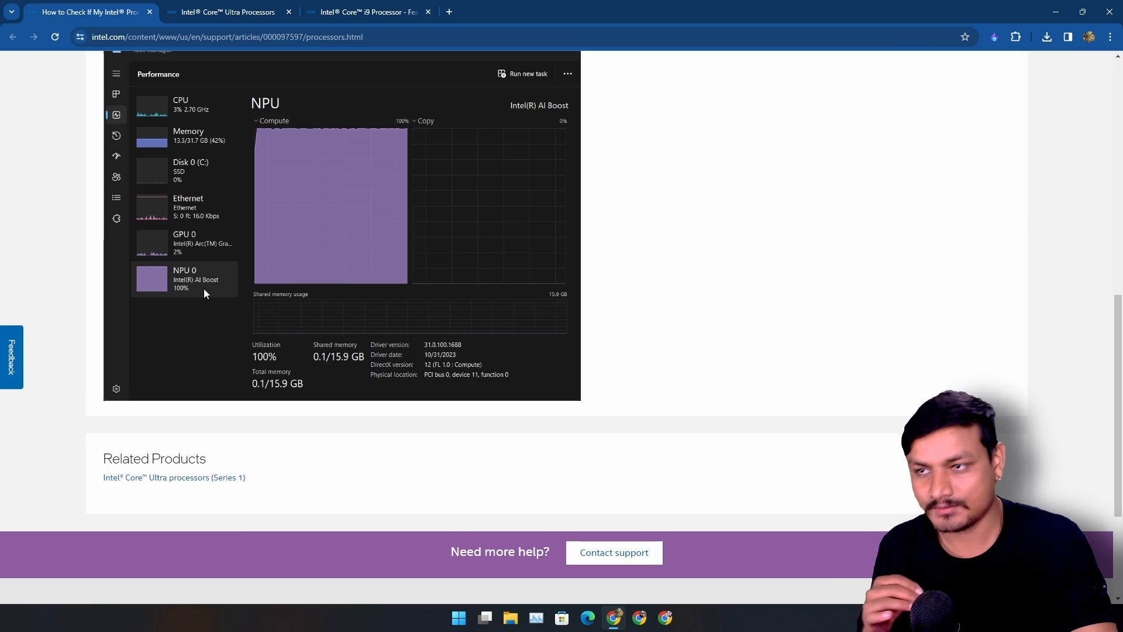
{"action": "mouse_move", "coordinate": [240, 273]}
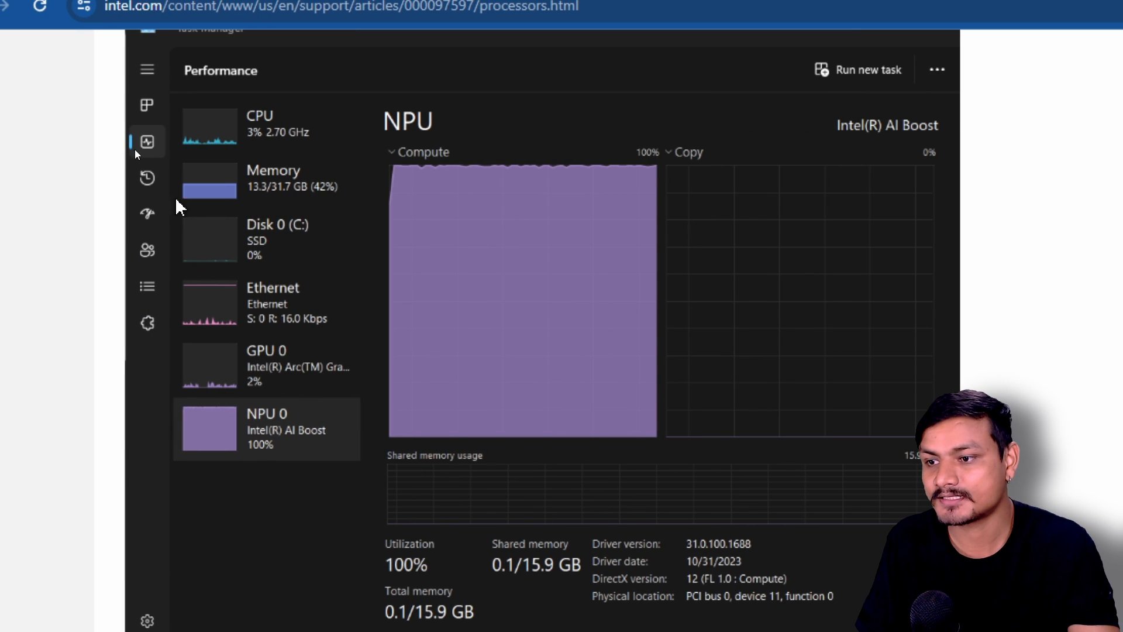
{"action": "mouse_move", "coordinate": [290, 208]}
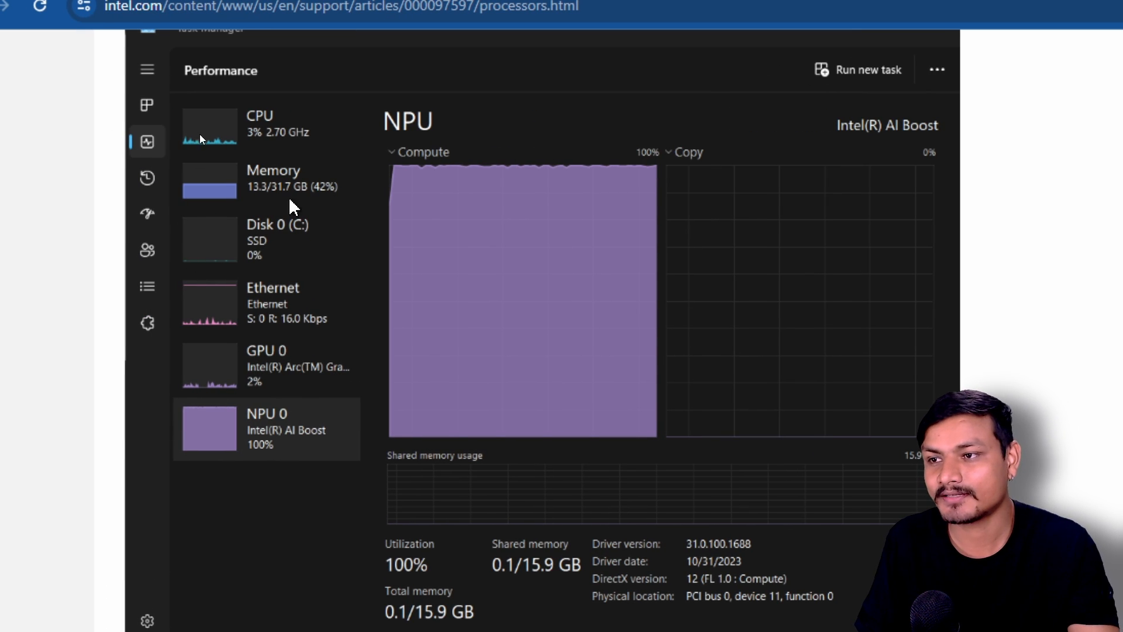
{"action": "mouse_move", "coordinate": [297, 451]}
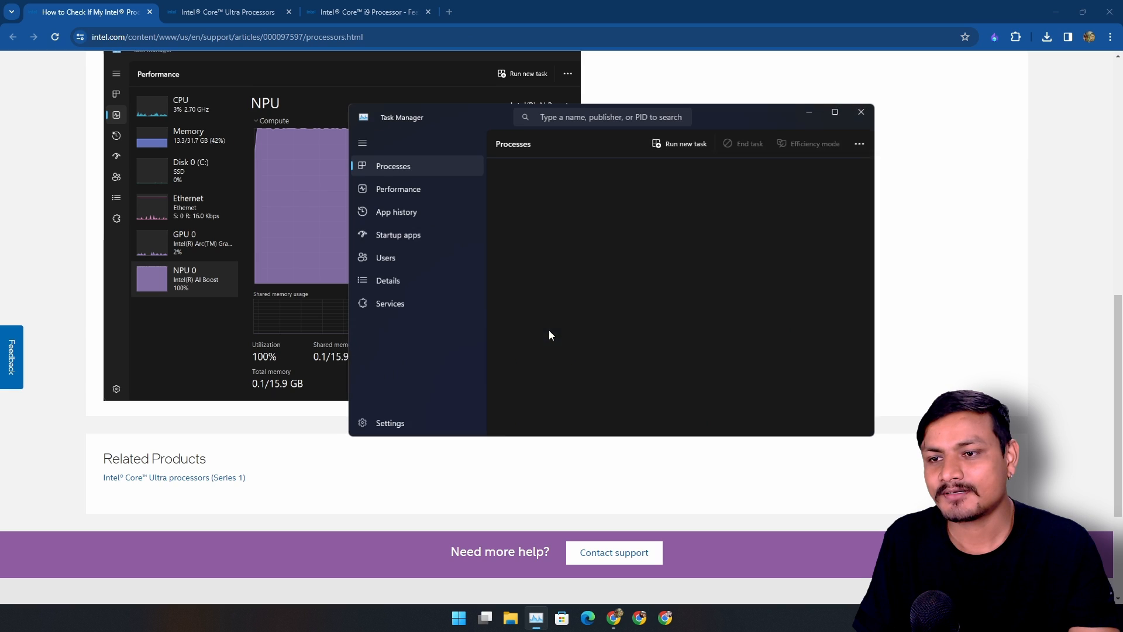
Show the Performance graphs listing CPU, memory, disks, Ethernet and the RTX 2070 SUPER, with no NPU
{"action": "left_click", "coordinate": [398, 189]}
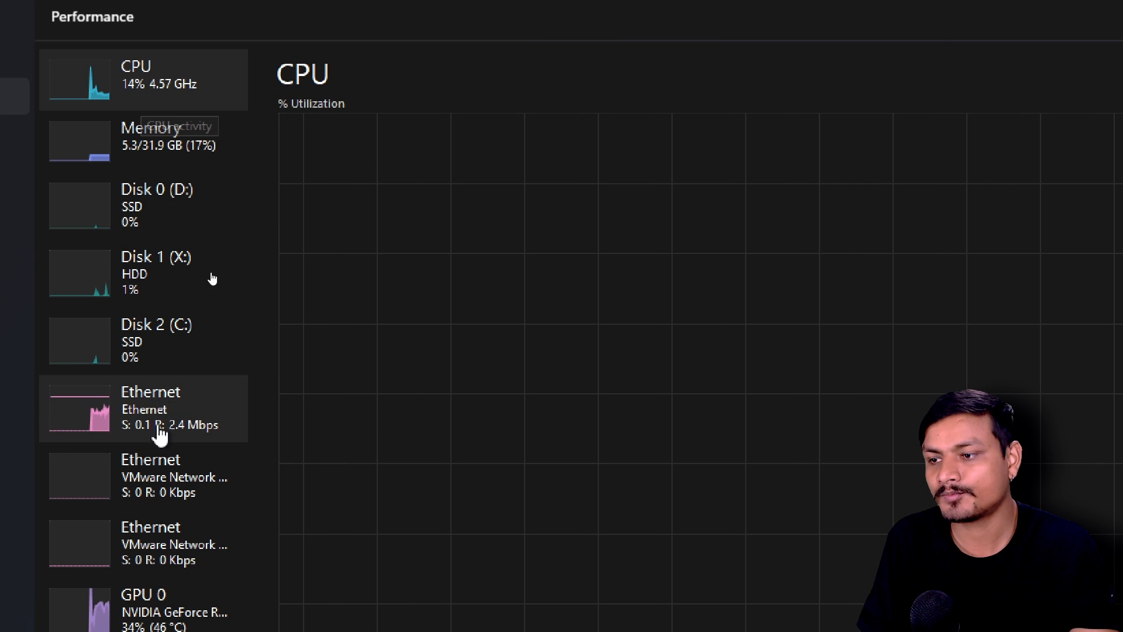
{"action": "scroll", "scroll_direction": "down", "scroll_amount": 3}
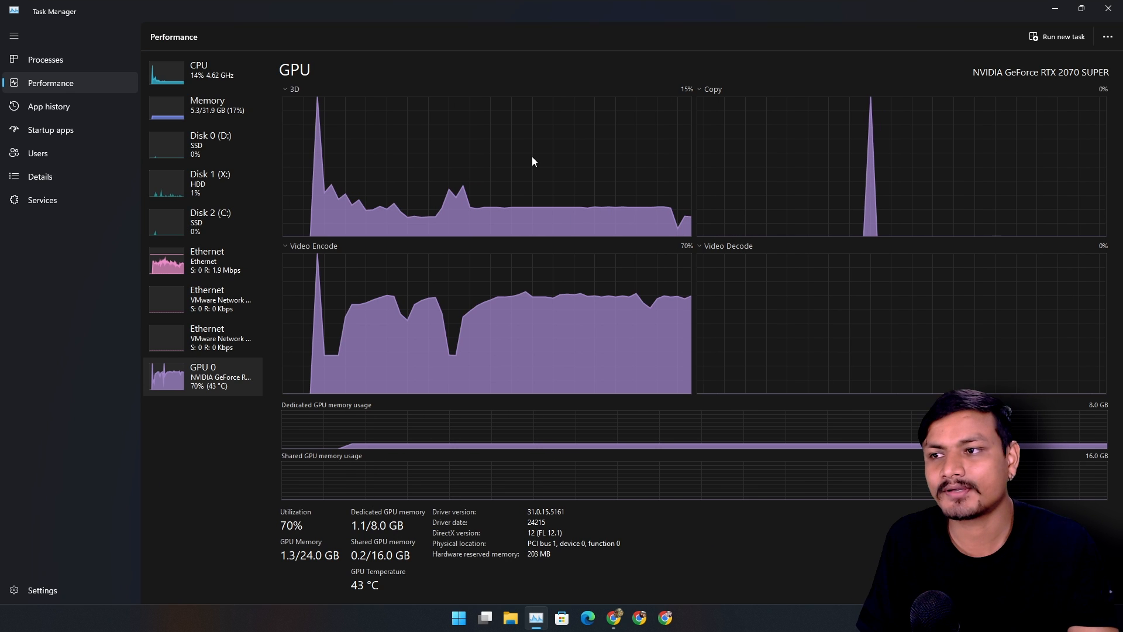
{"action": "mouse_move", "coordinate": [200, 71]}
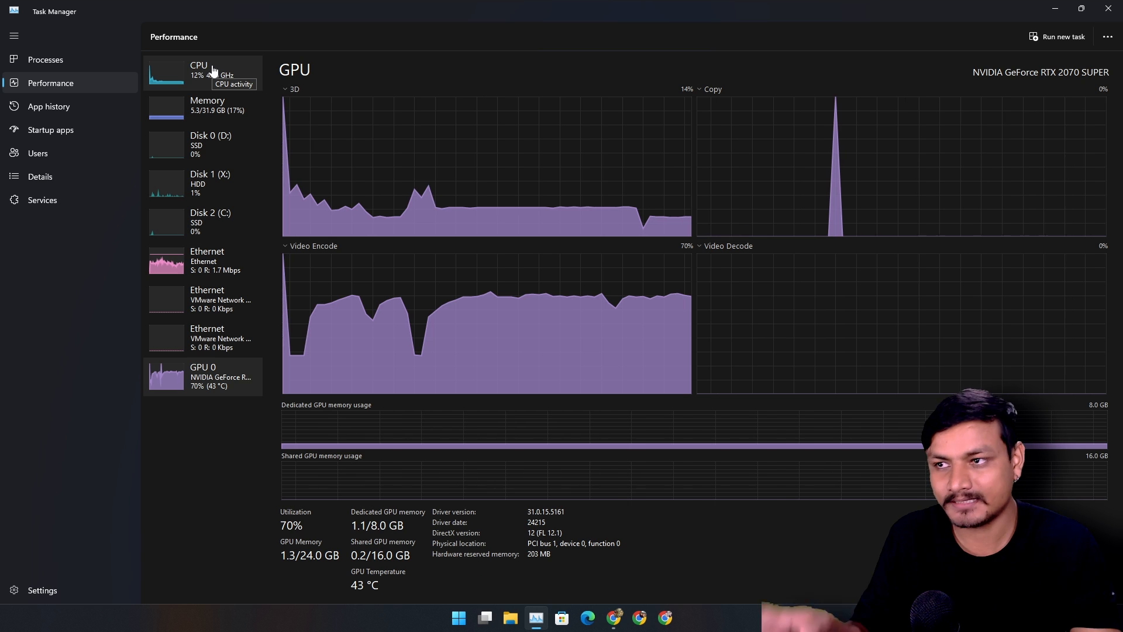
{"action": "mouse_move", "coordinate": [222, 375]}
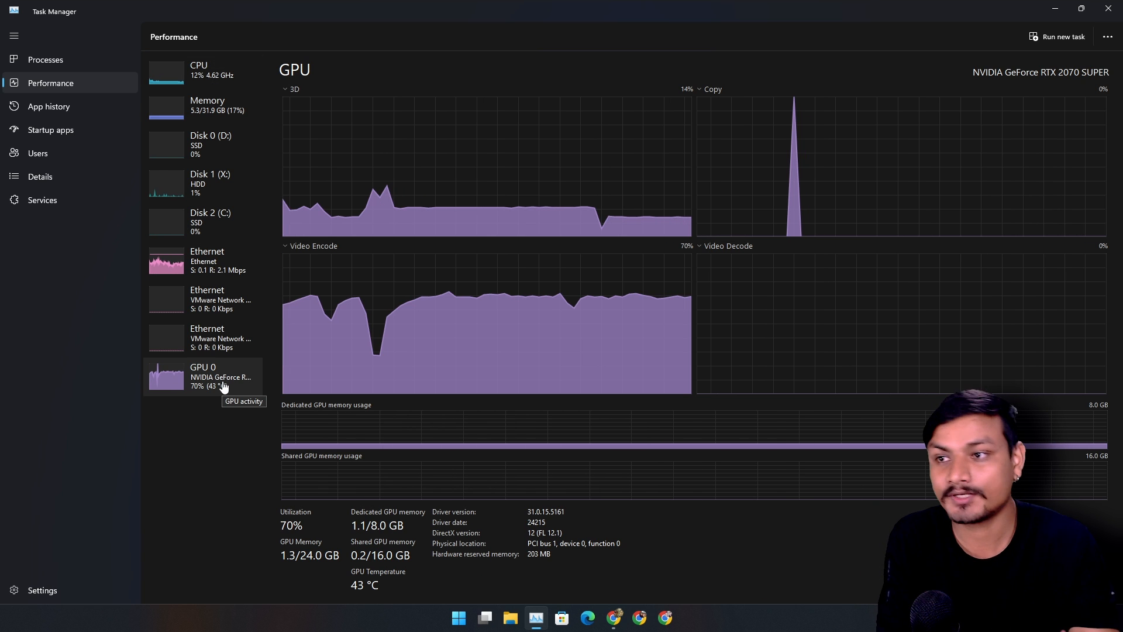
{"action": "mouse_move", "coordinate": [463, 172]}
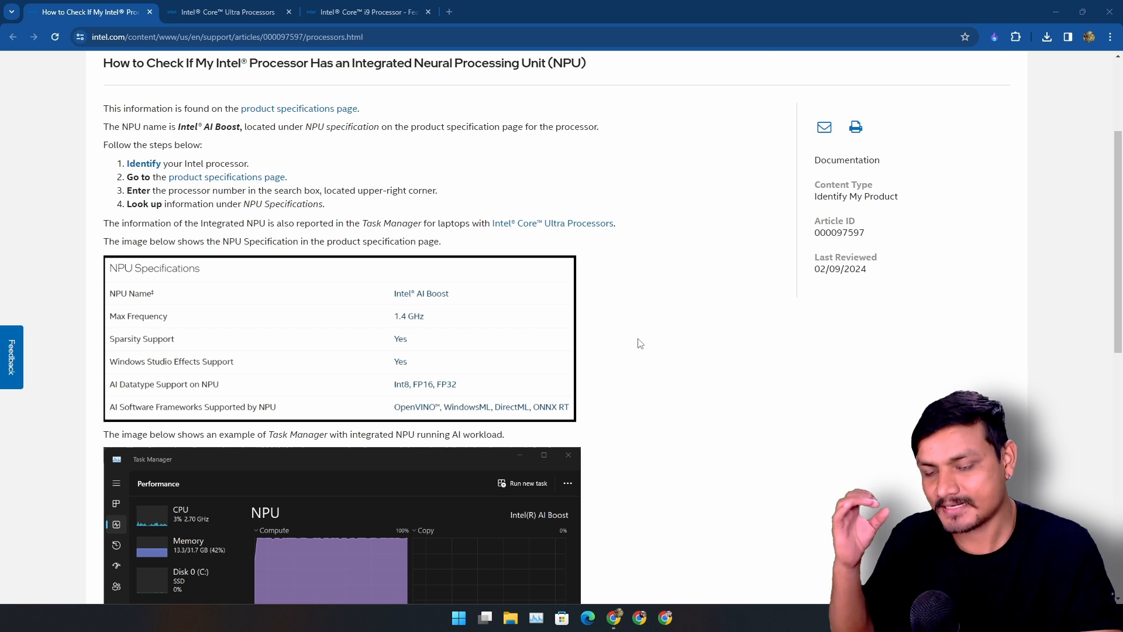
{"action": "mouse_move", "coordinate": [643, 330]}
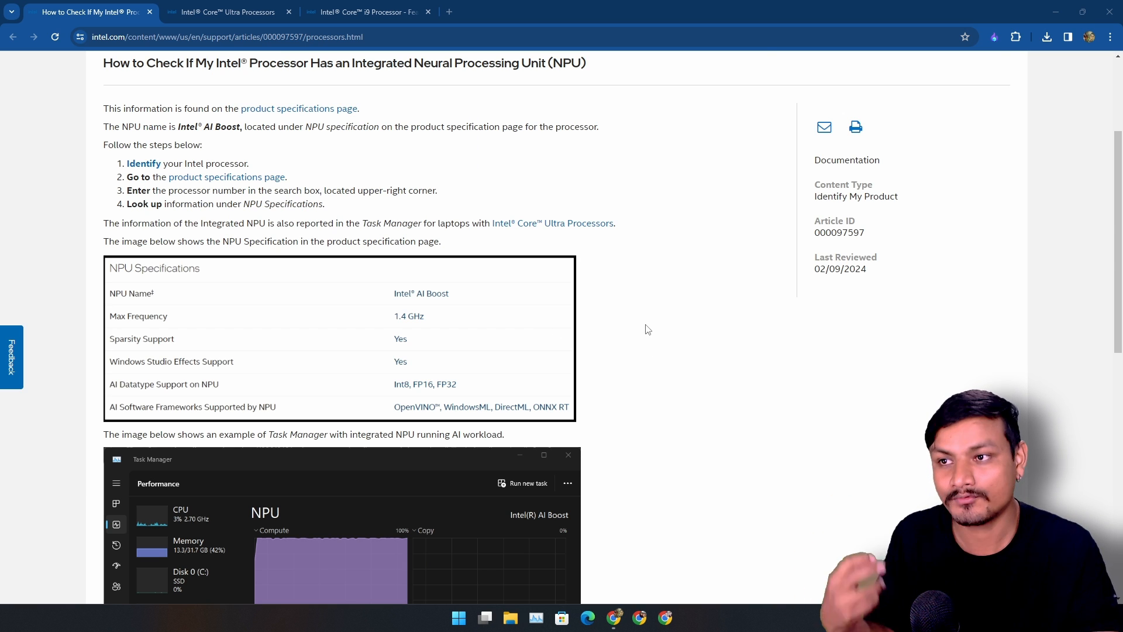
{"action": "mouse_move", "coordinate": [671, 324]}
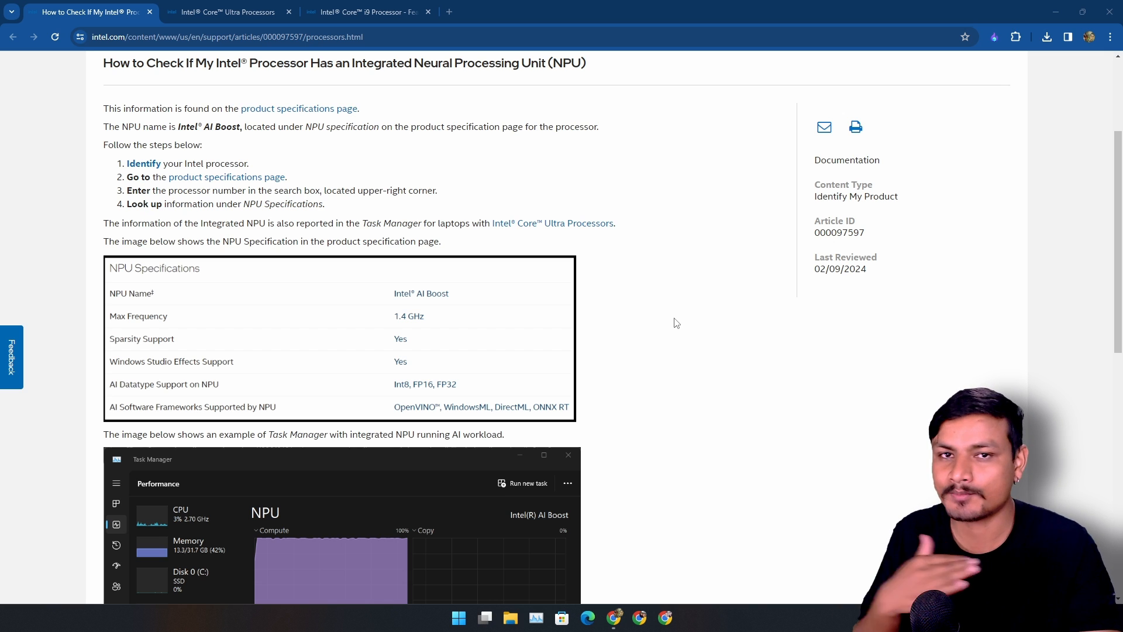
{"action": "mouse_move", "coordinate": [643, 335]}
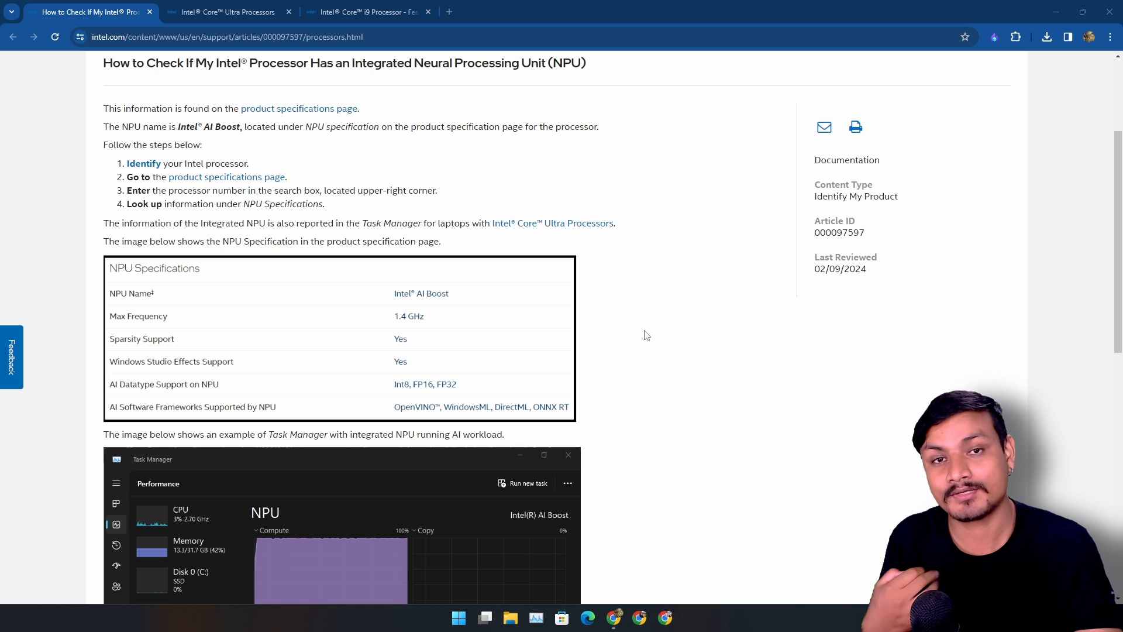
{"action": "mouse_move", "coordinate": [678, 346]}
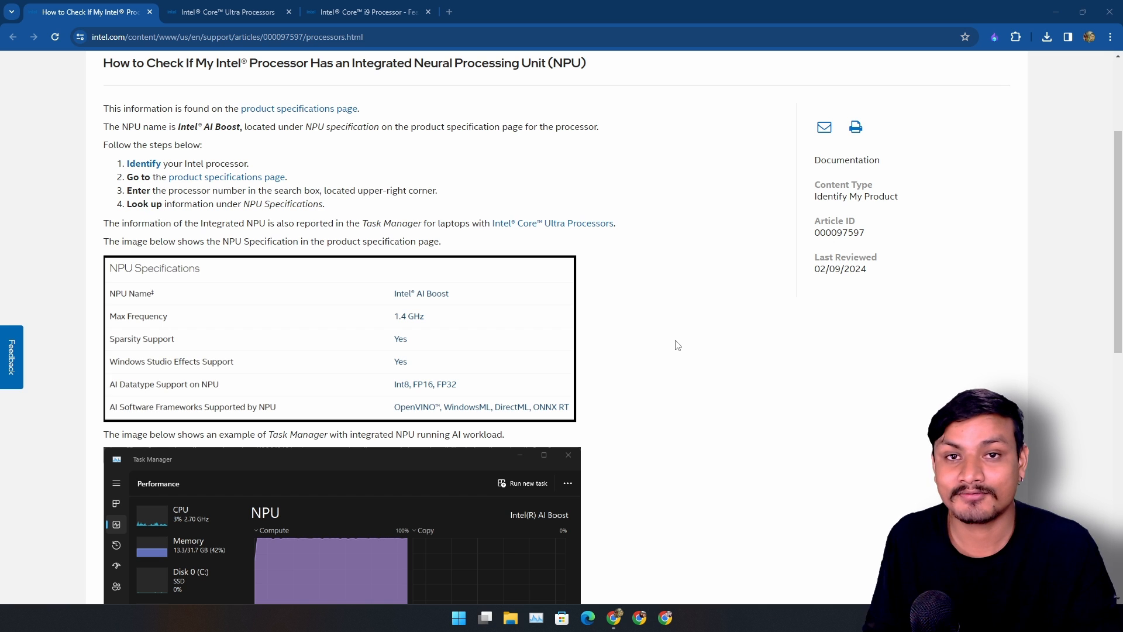
{"action": "mouse_move", "coordinate": [686, 372]}
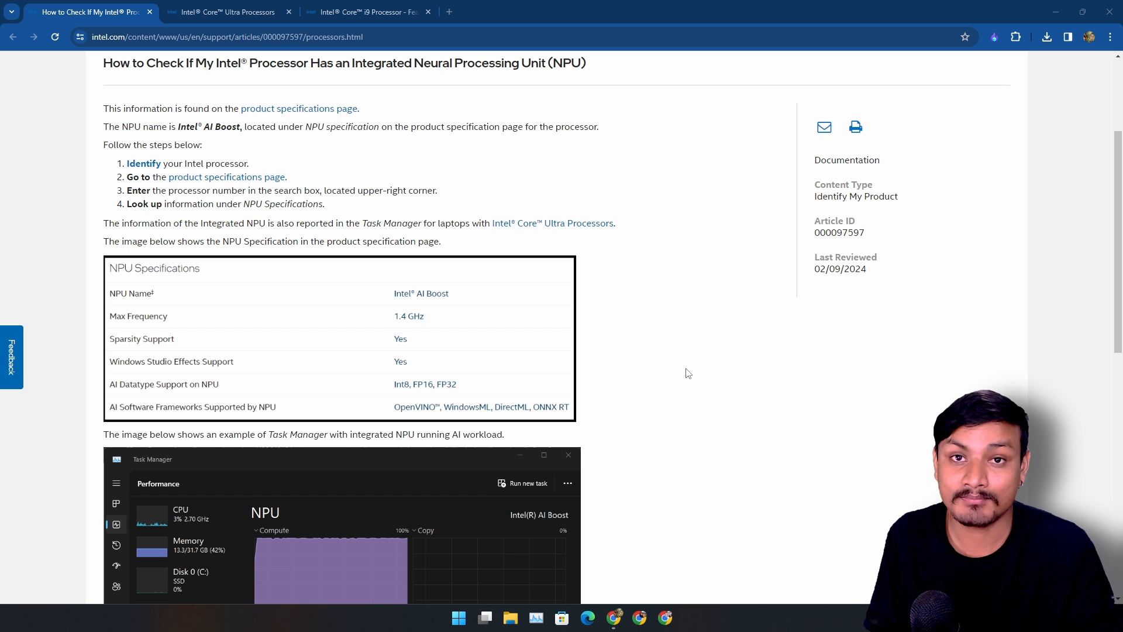
Switch to the Intel Core Ultra page and scroll to its table of 12 processor models
{"action": "left_click", "coordinate": [225, 12]}
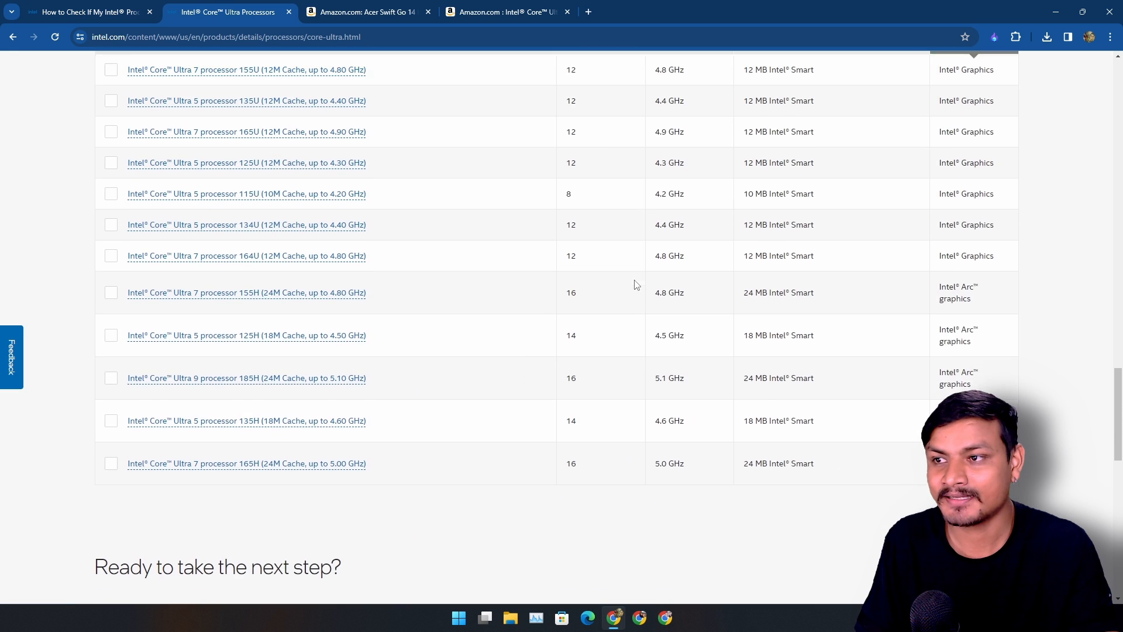
{"action": "scroll", "scroll_direction": "up", "scroll_amount": 3}
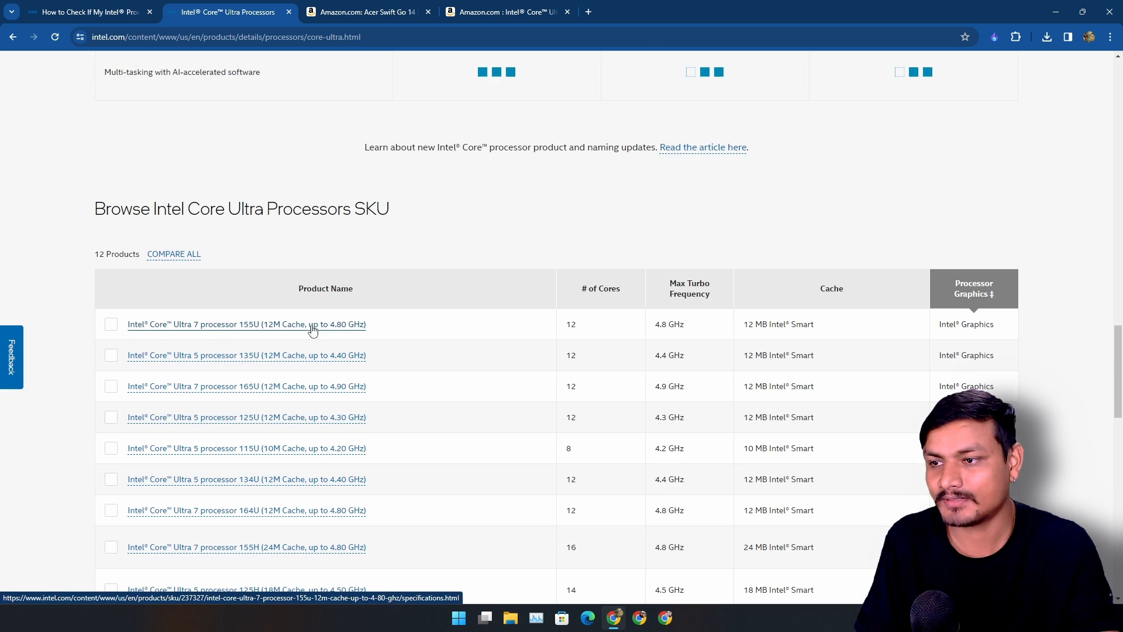
{"action": "scroll", "scroll_direction": "down", "scroll_amount": 3}
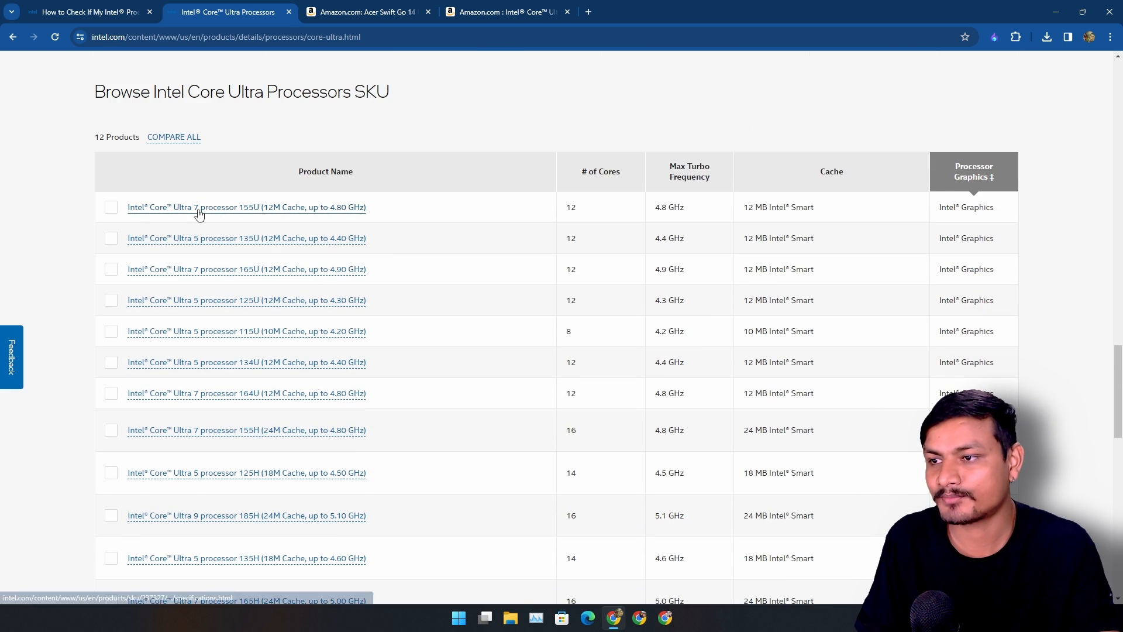
{"action": "scroll", "scroll_direction": "down", "scroll_amount": 3}
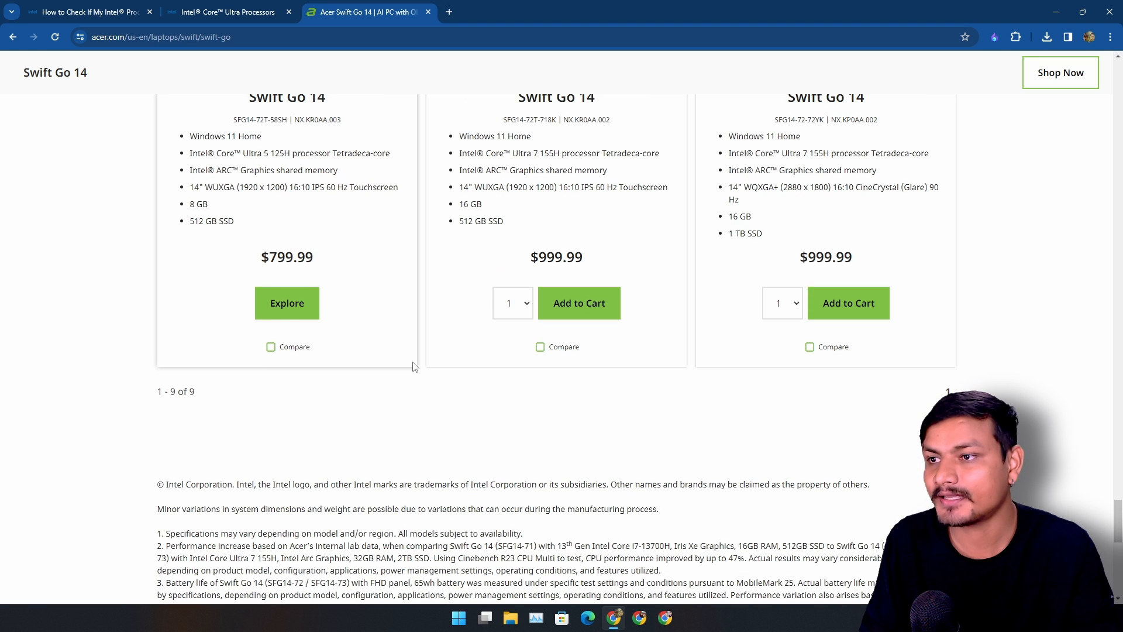
Scroll up the Acer Swift Go 14 listing to the Core i5 and i7 model cards
{"action": "scroll", "scroll_direction": "up", "scroll_amount": 3}
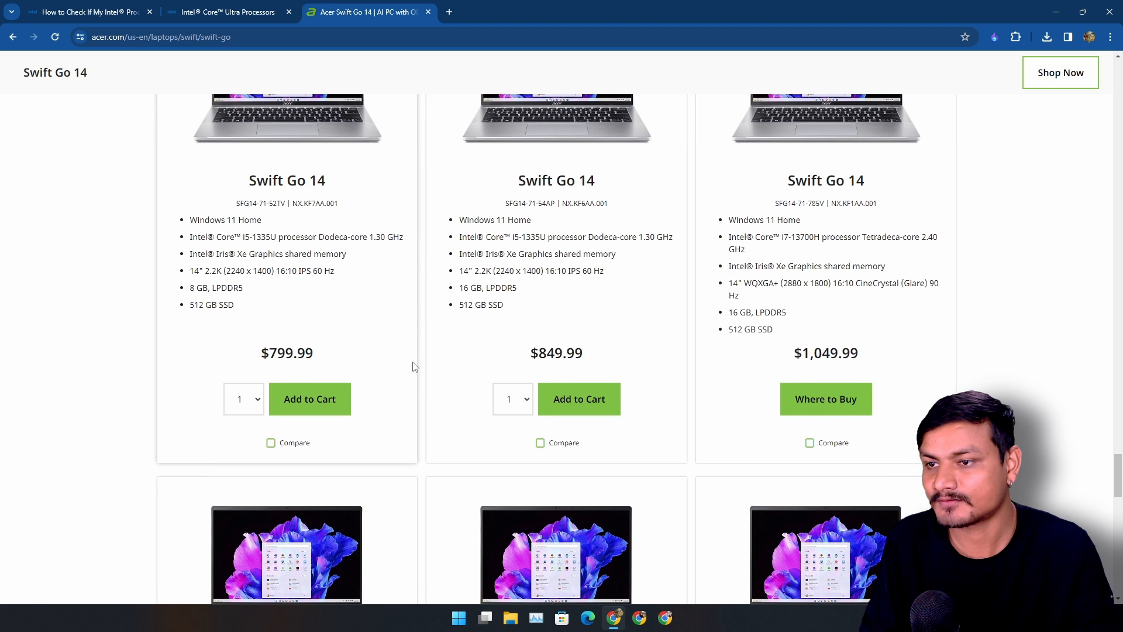
{"action": "mouse_move", "coordinate": [405, 334]}
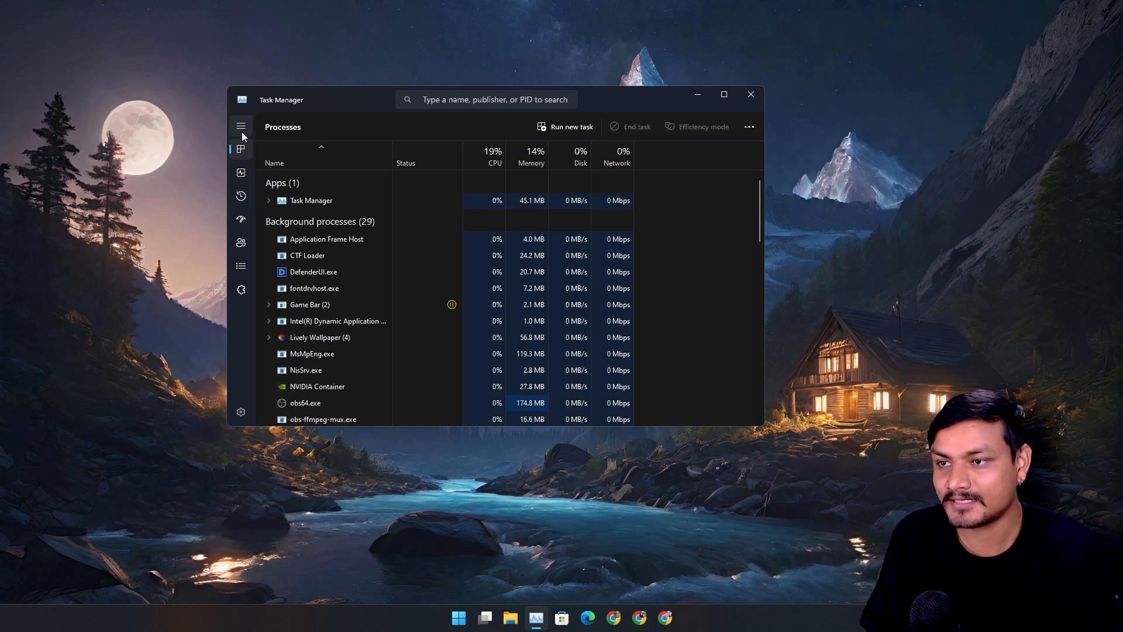
Expand Task Manager's navigation sidebar, then close the window to leave the desktop
{"action": "left_click", "coordinate": [241, 126]}
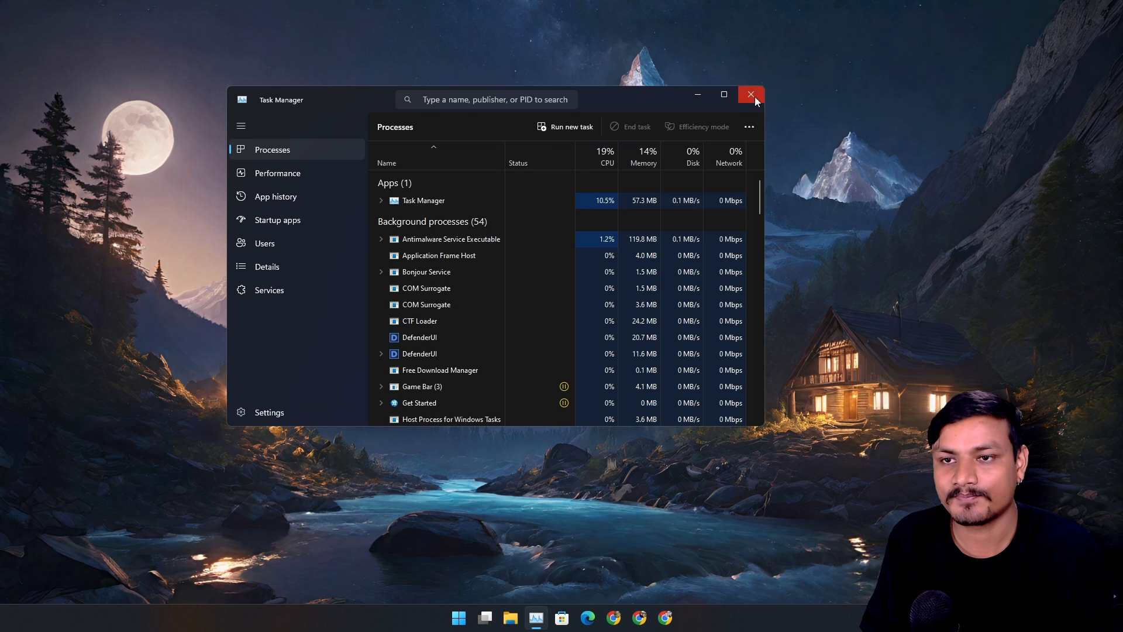
{"action": "left_click", "coordinate": [751, 93]}
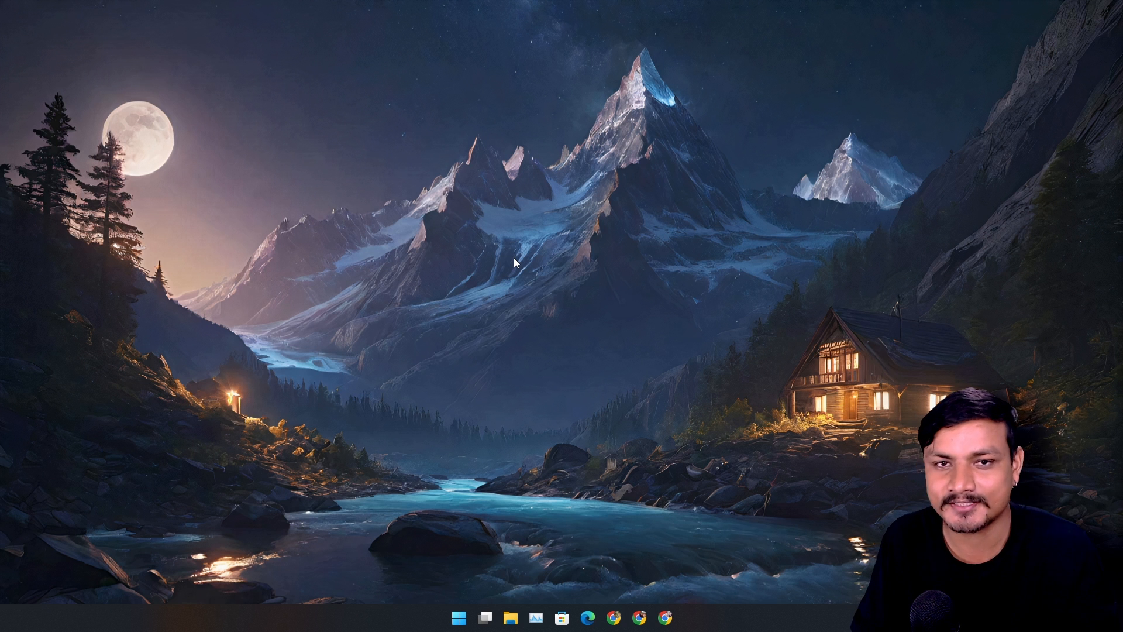
{"action": "mouse_move", "coordinate": [551, 263]}
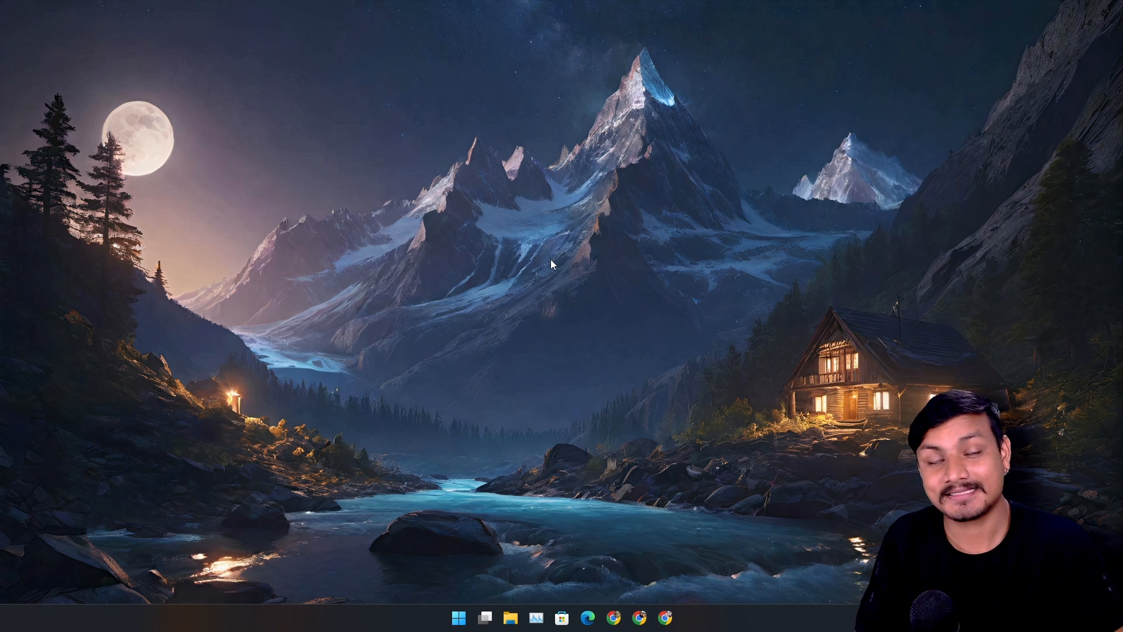